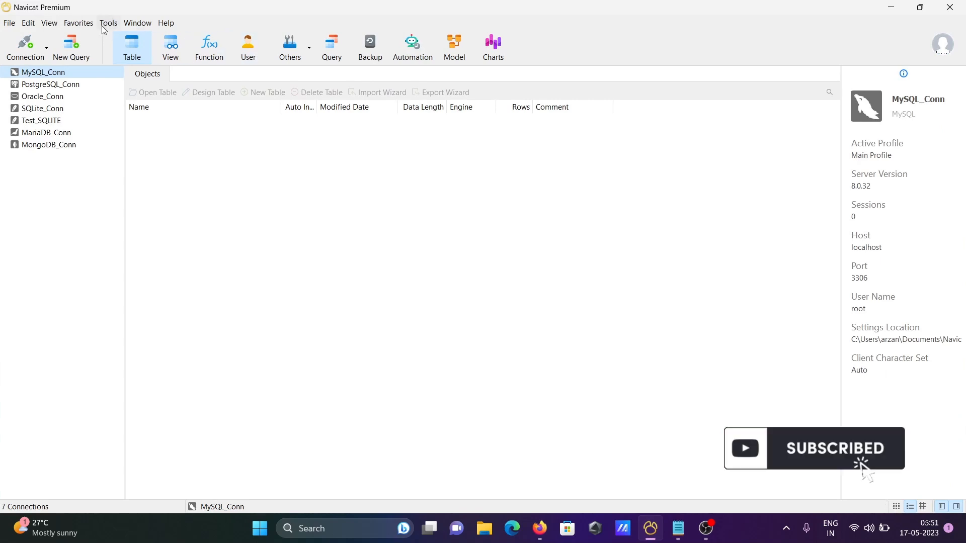
Step: Start the Data Transfer wizard from the Tools menu
click(107, 23)
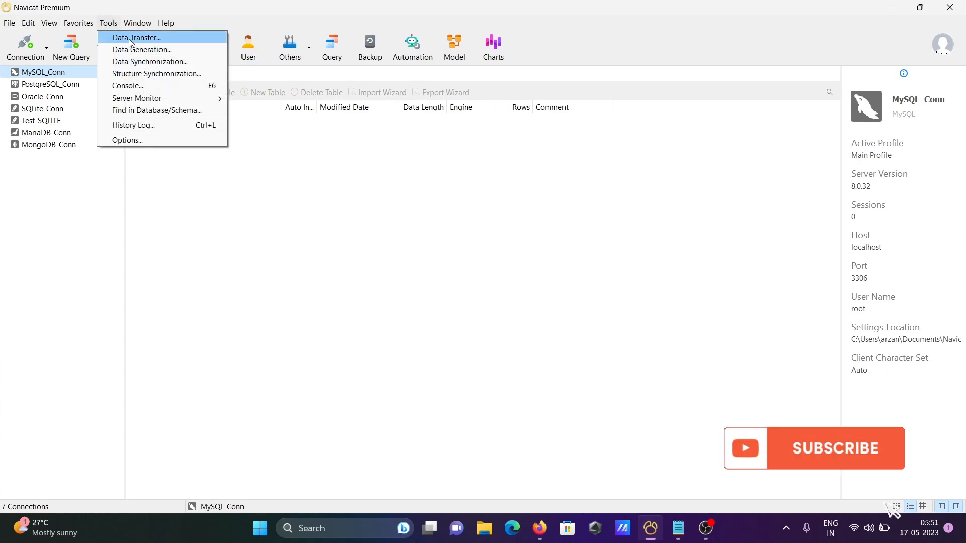
click(136, 38)
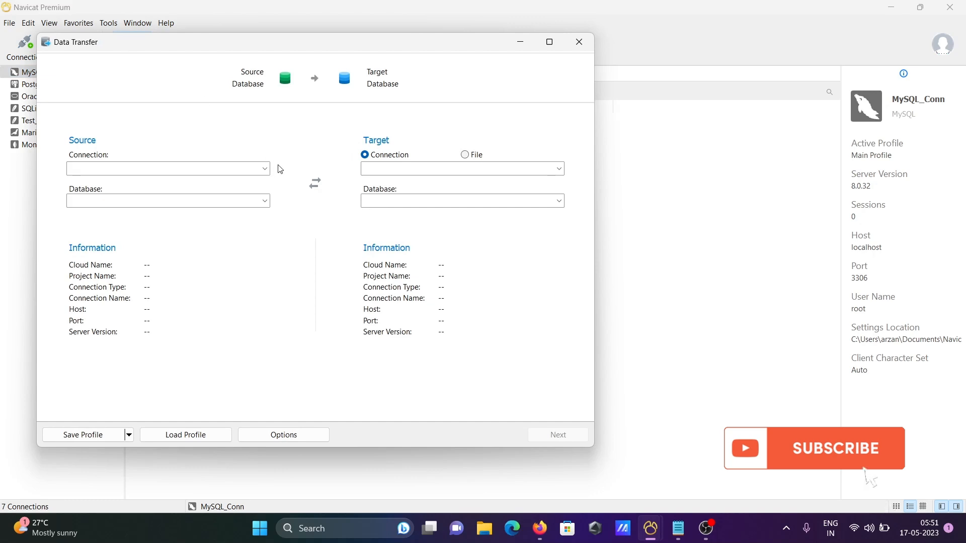
mouse_move(348, 142)
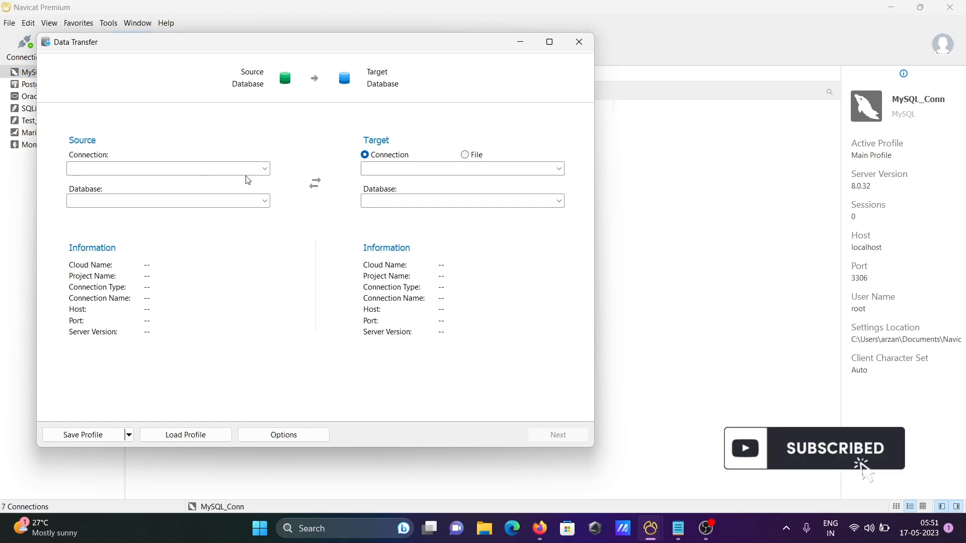
Step: Set the transfer source to Oracle_Conn with schema HR
click(166, 168)
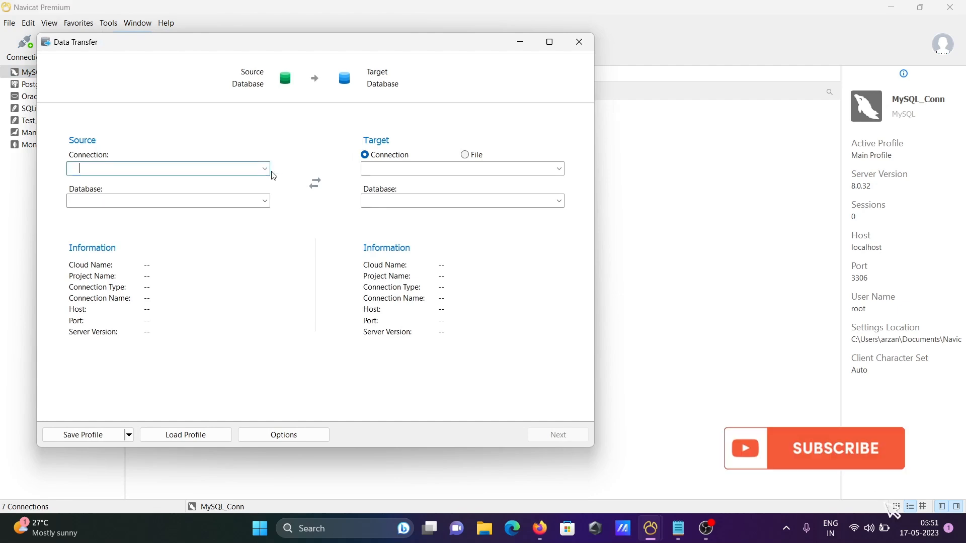
click(263, 168)
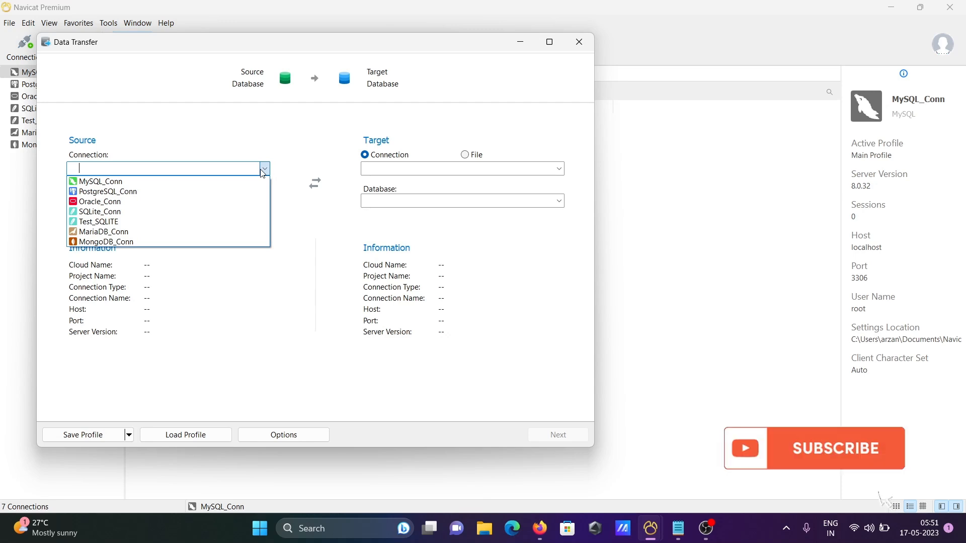
click(832, 447)
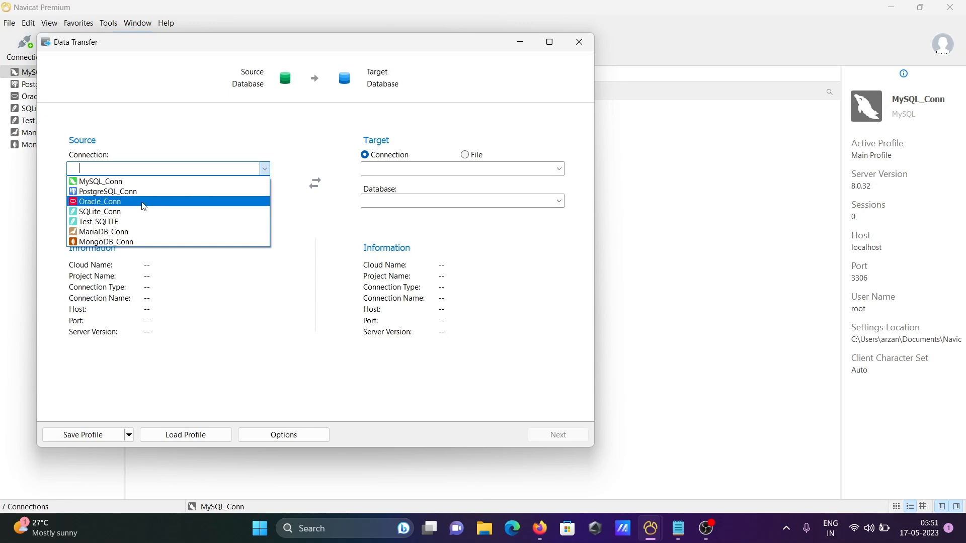
click(99, 201)
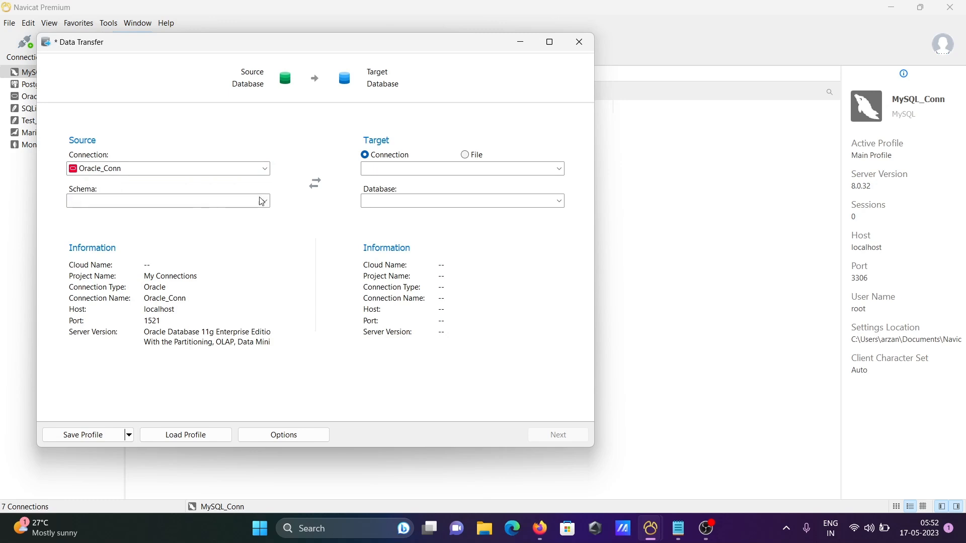
click(263, 201)
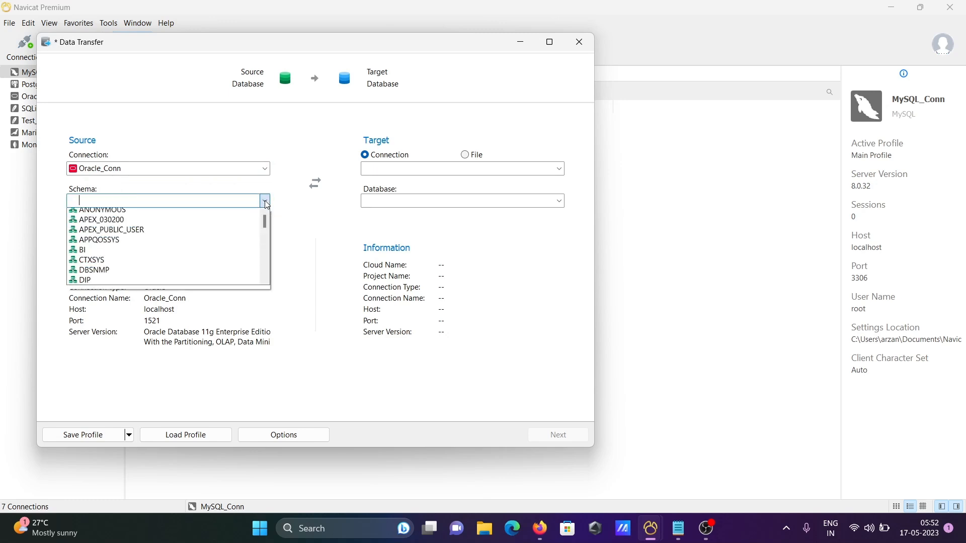
text(HR)
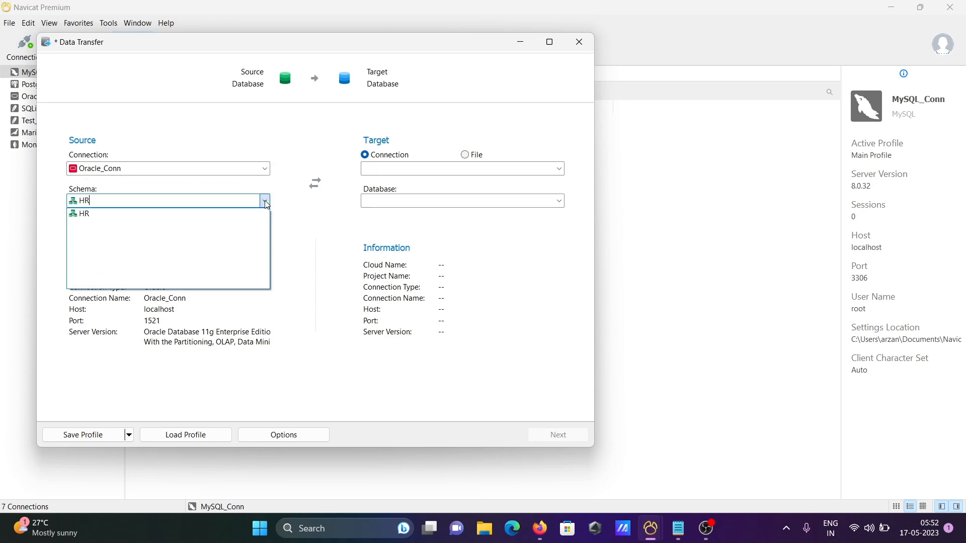
click(83, 213)
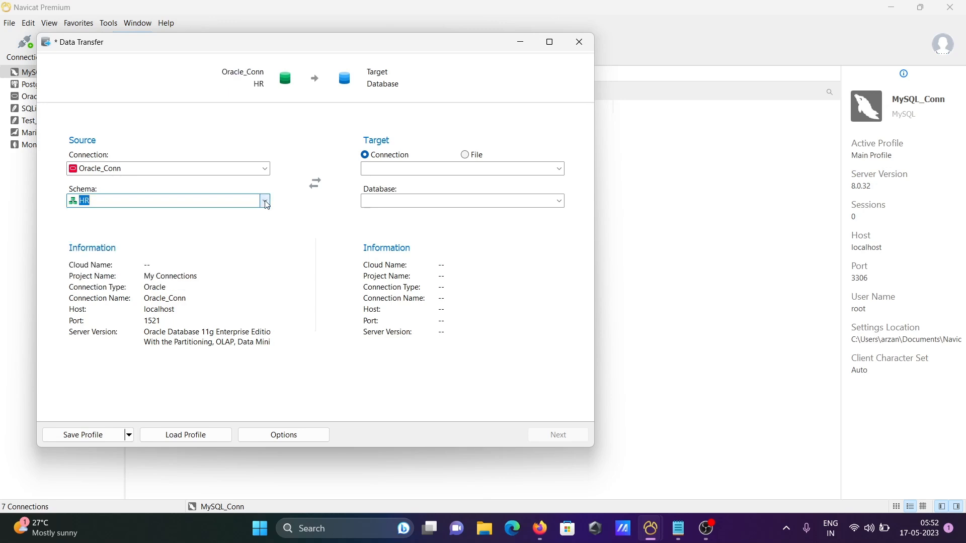
click(557, 168)
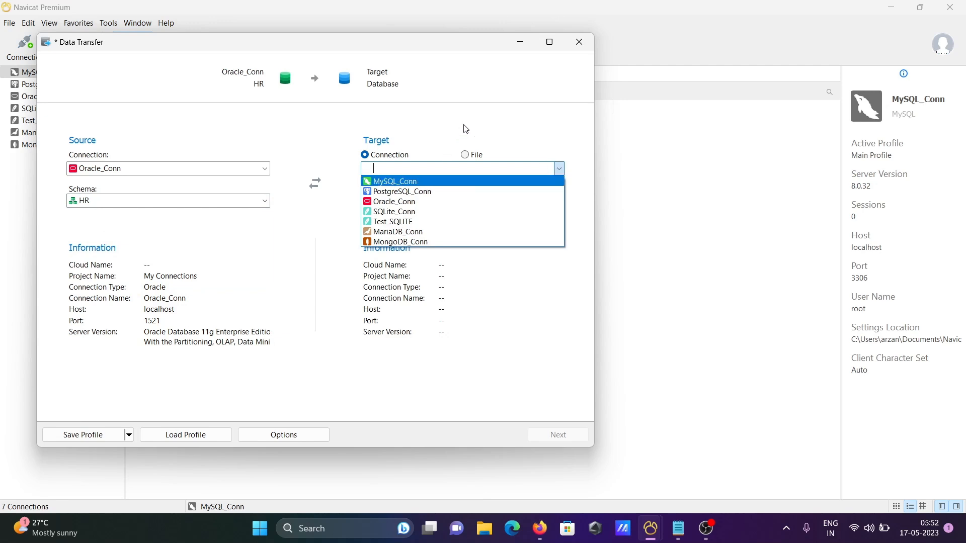
mouse_move(393, 212)
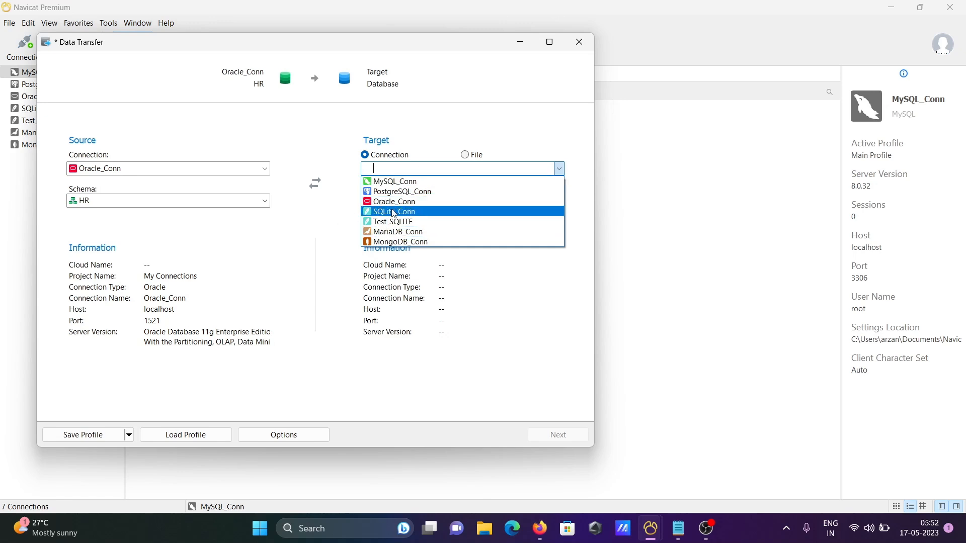
Step: Set the transfer target to SQLite_Conn's main database and advance to object selection
click(395, 211)
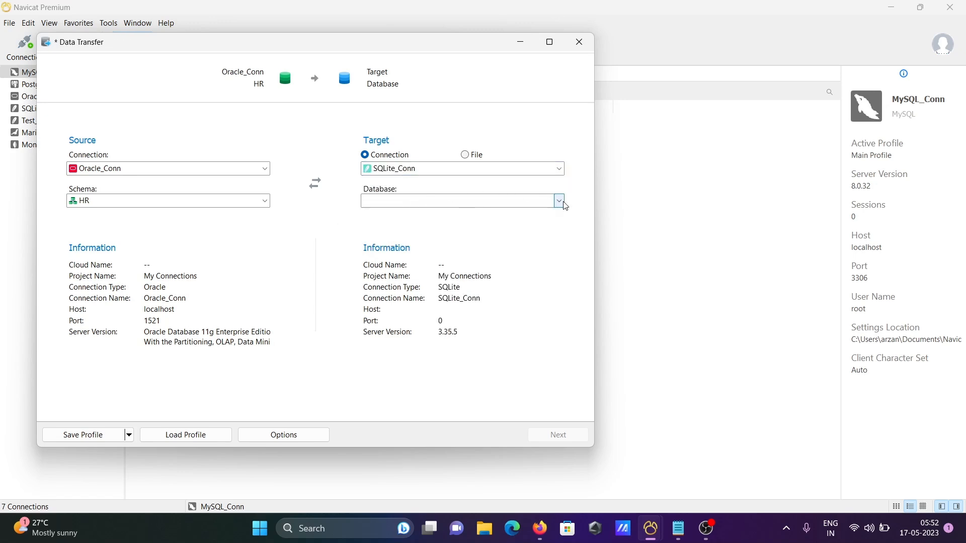
click(557, 201)
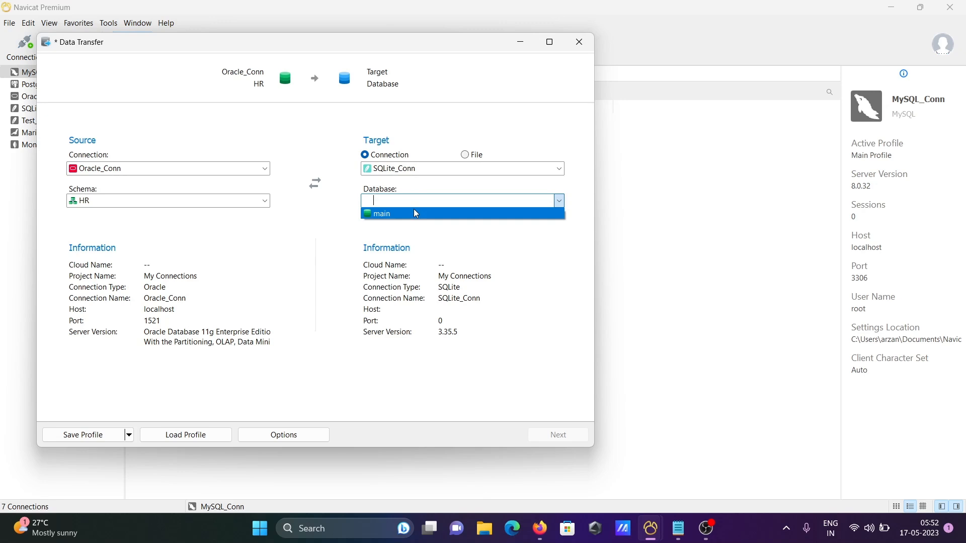
click(380, 214)
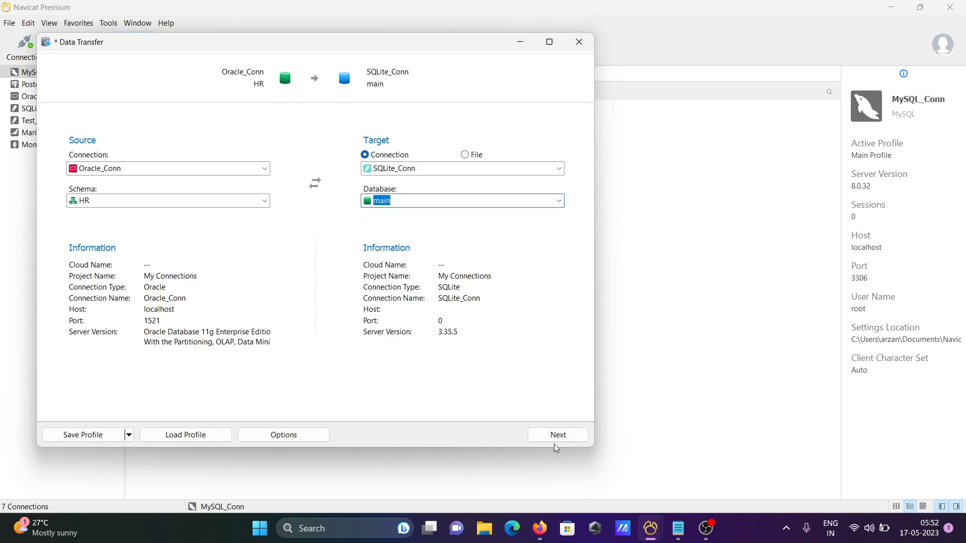
click(556, 435)
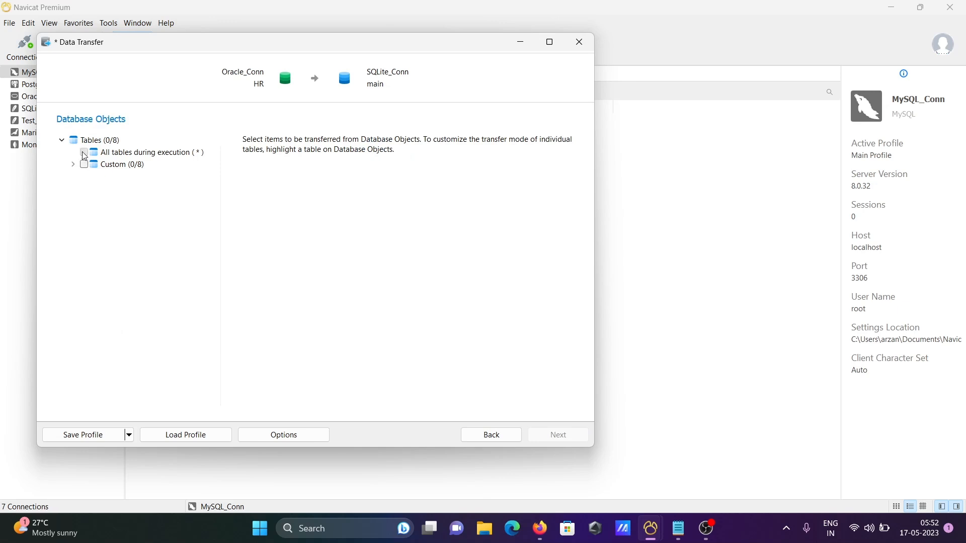
Step: Choose 'All tables during execution (*)' instead of the custom eight HR tables and reach the Summary
click(83, 152)
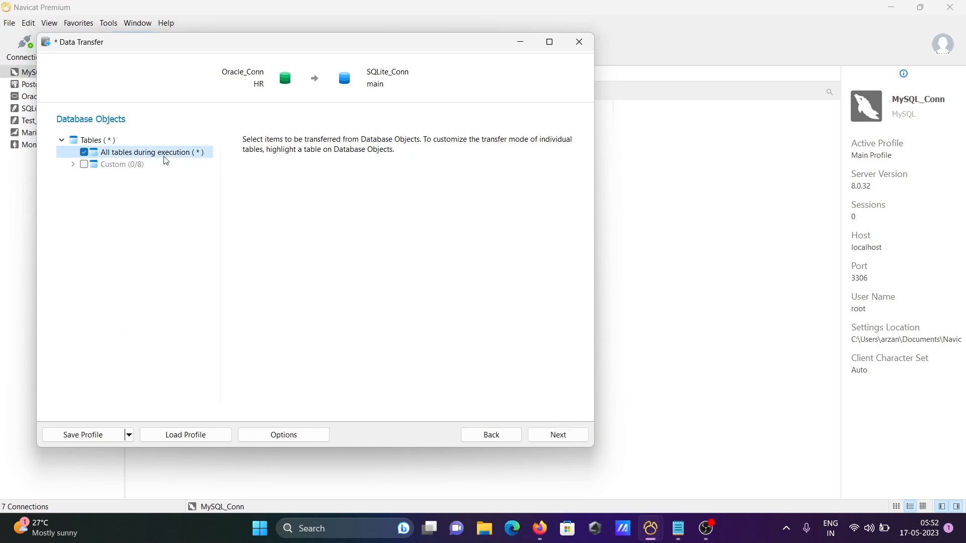
click(74, 164)
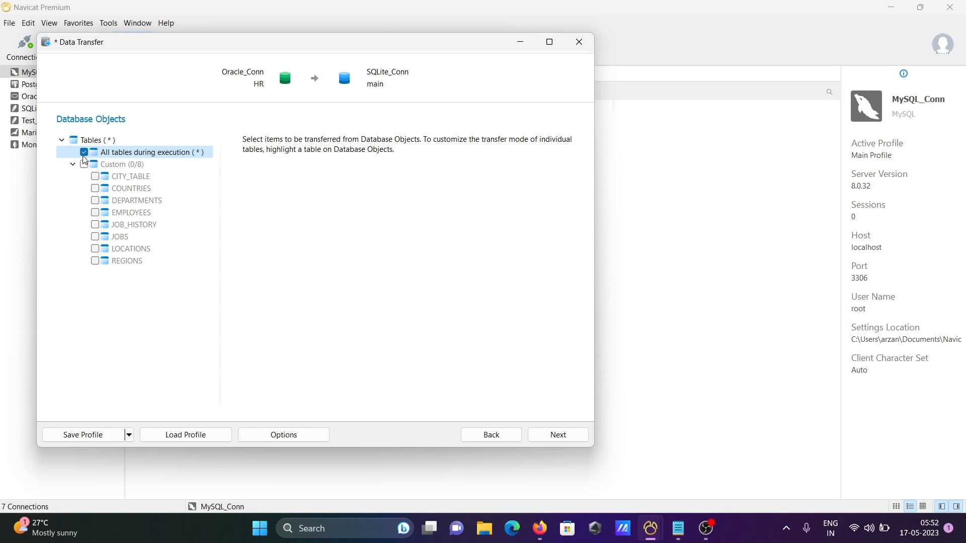
click(84, 164)
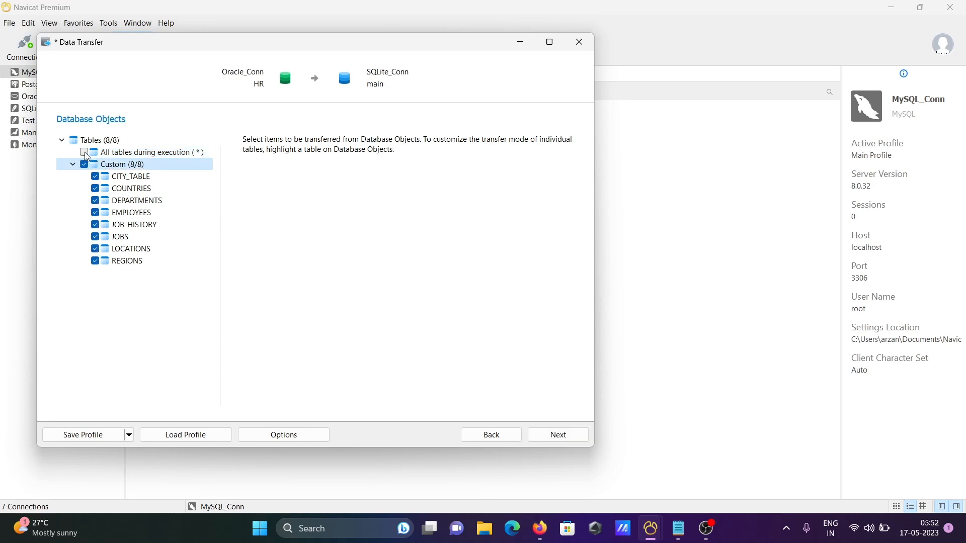
click(85, 152)
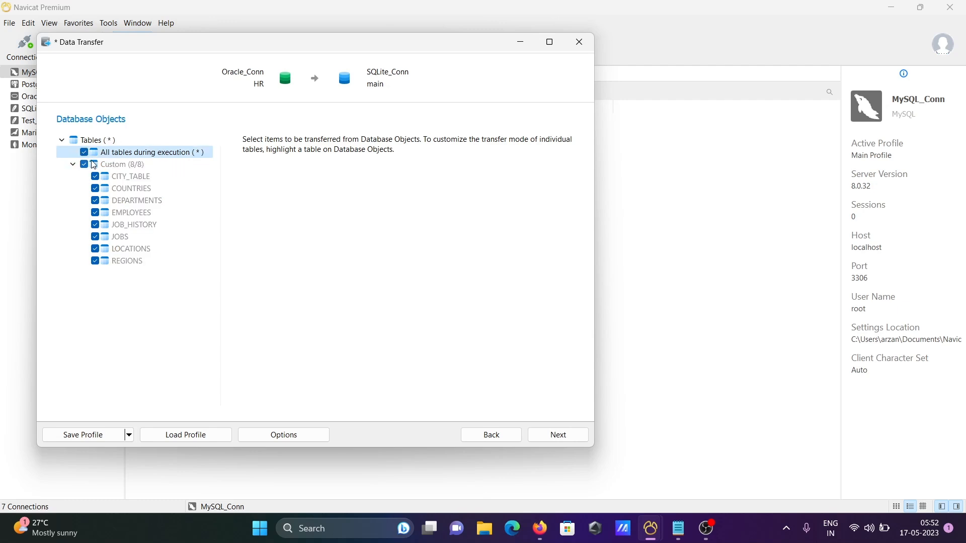
click(84, 152)
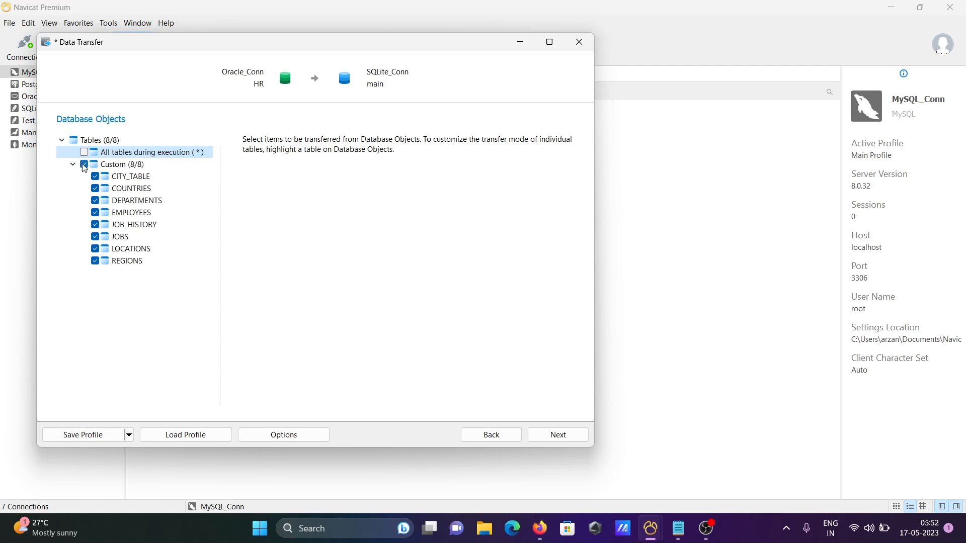
click(83, 152)
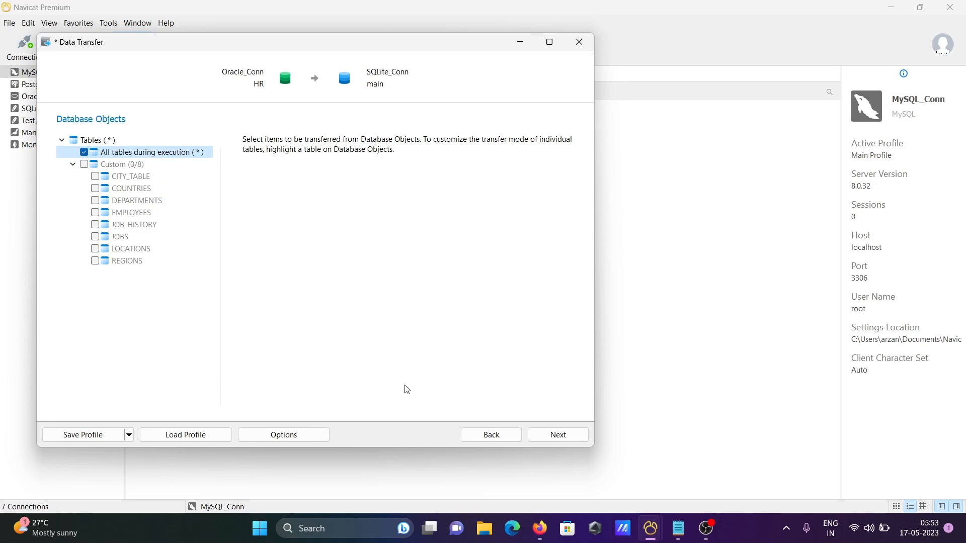
click(556, 434)
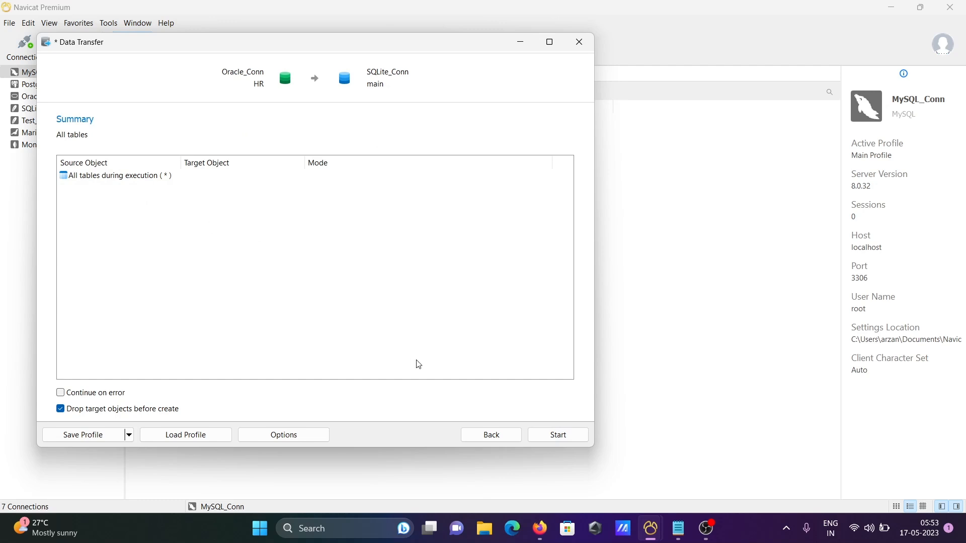
Step: Start the transfer, allowing existing target tables to be dropped, until 8 objects and 815 records finish
click(556, 435)
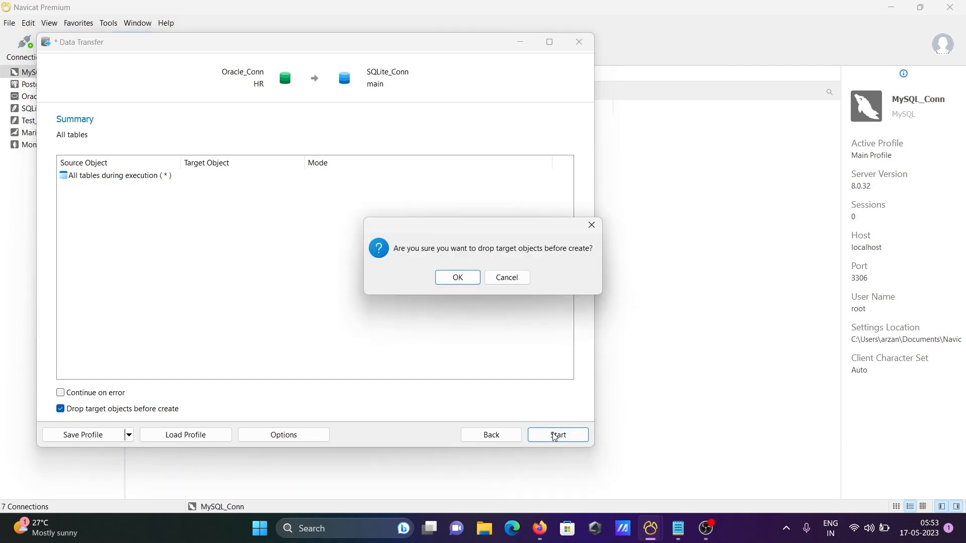
click(456, 278)
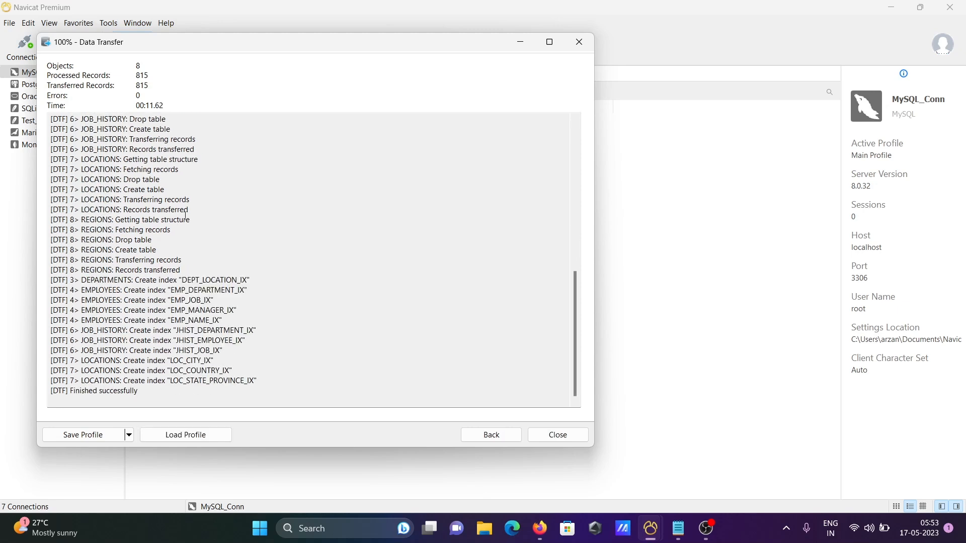
mouse_move(85, 391)
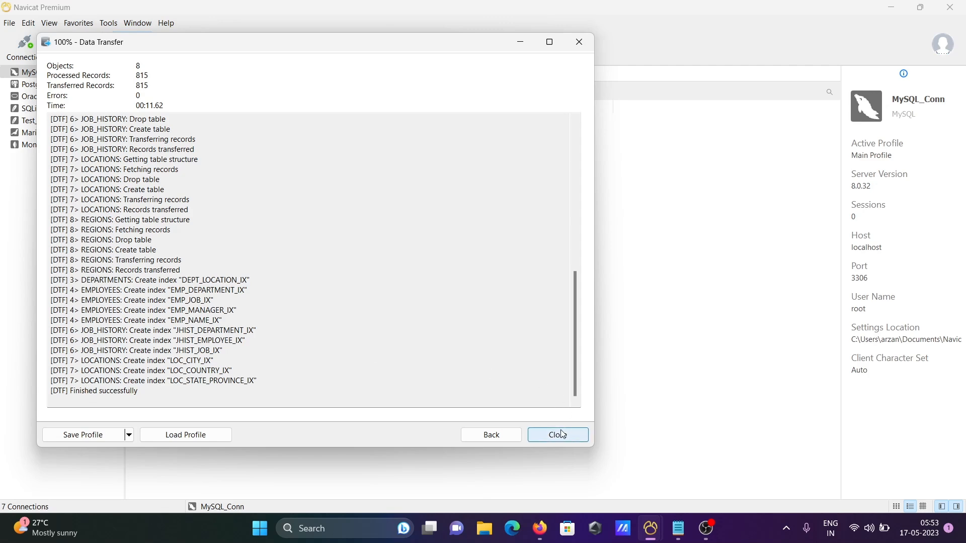
Step: Close the finished transfer without saving the profile
click(556, 435)
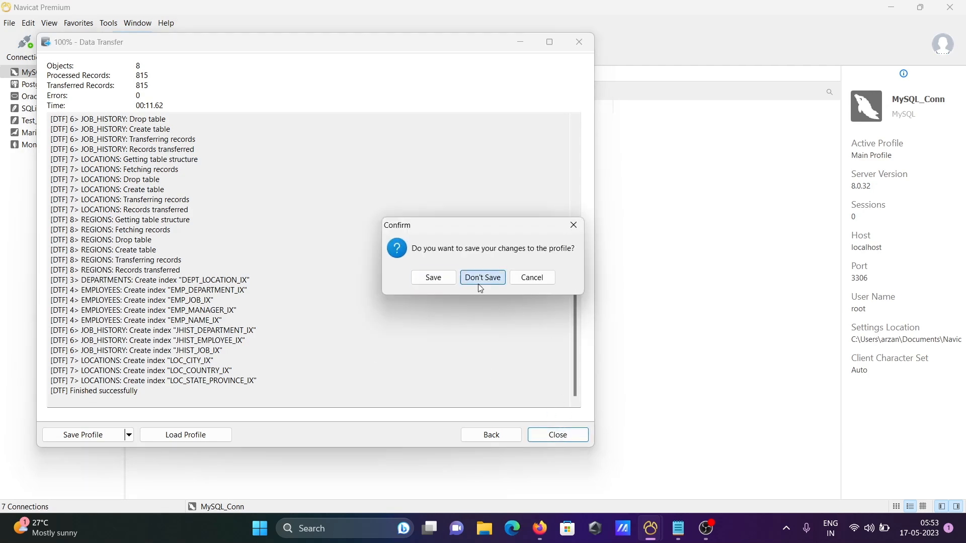
click(482, 277)
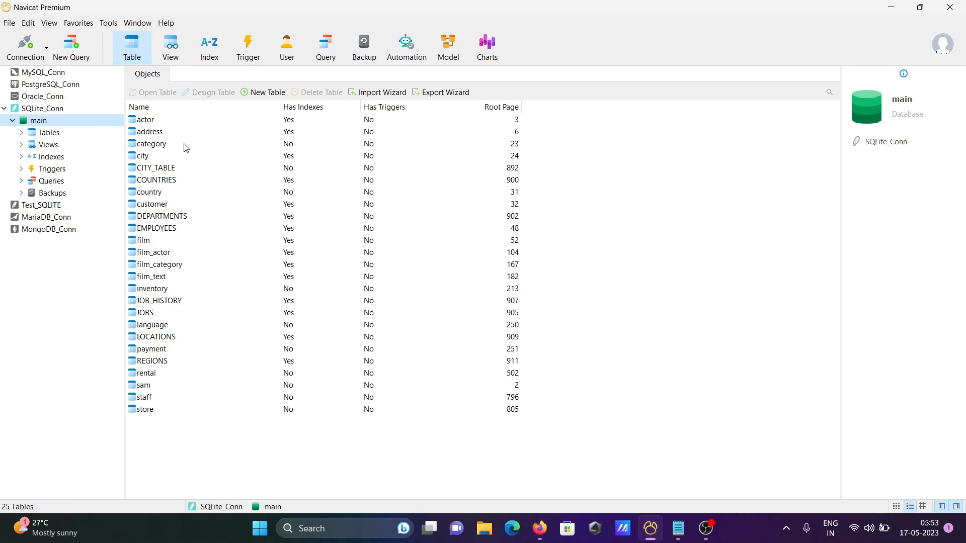
mouse_move(194, 202)
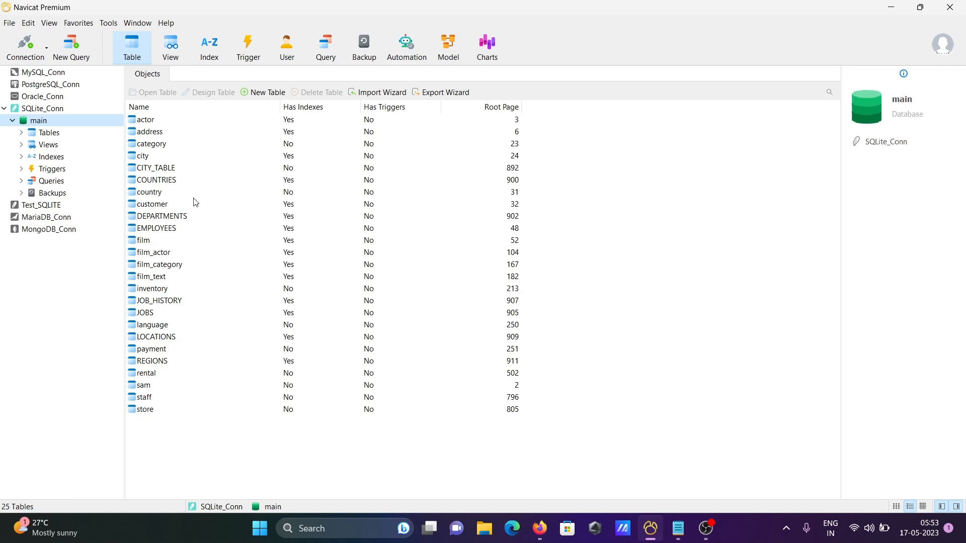
mouse_move(143, 199)
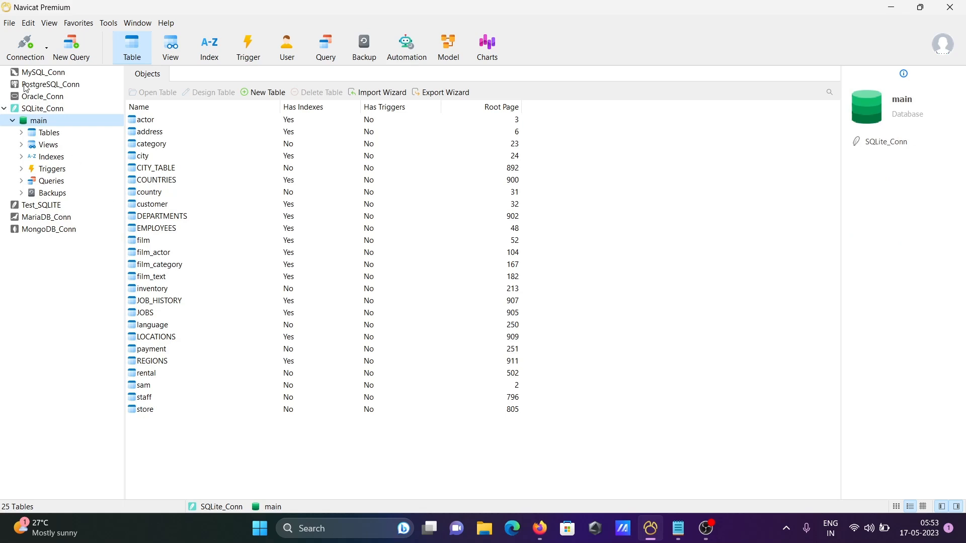
mouse_move(50, 99)
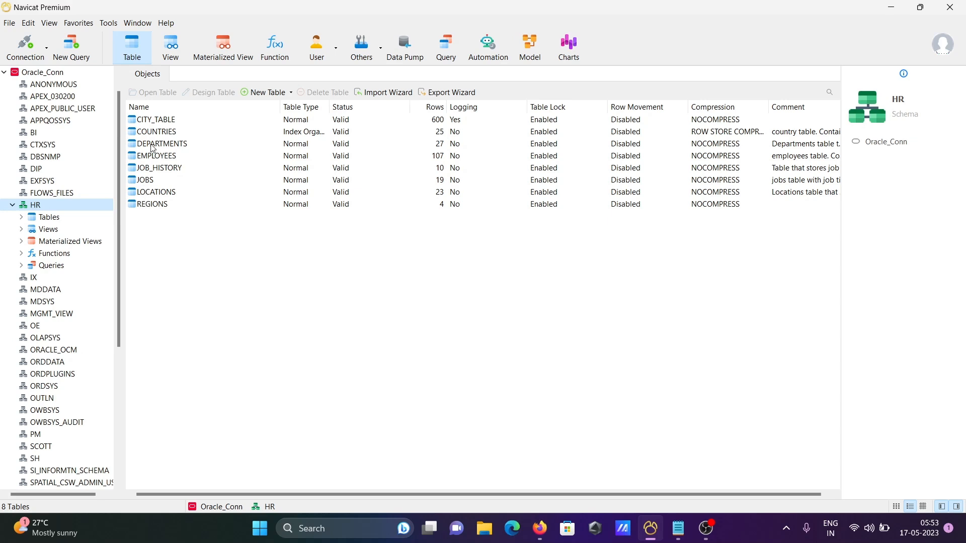
Step: Expand SQLite_Conn's main tables and view the COUNTRIES table's data
click(42, 97)
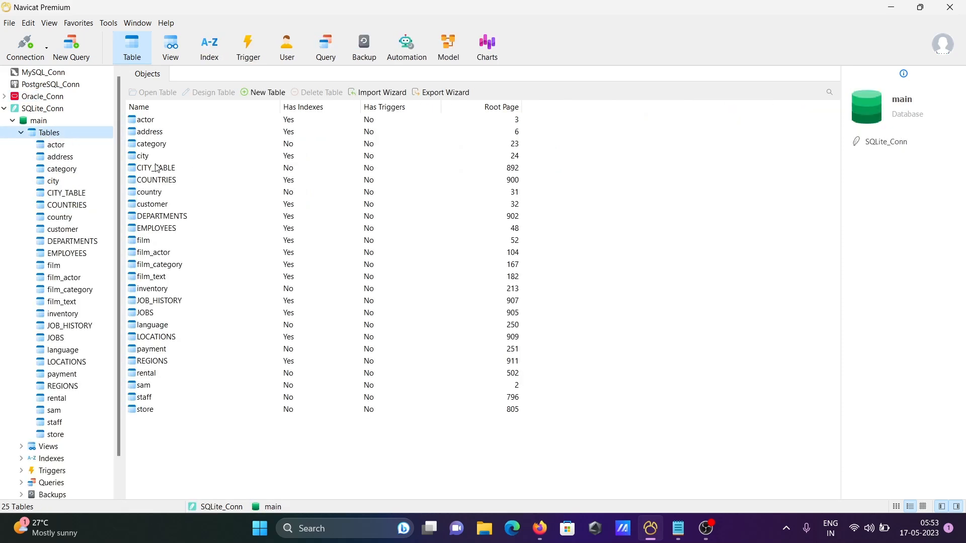
mouse_move(164, 240)
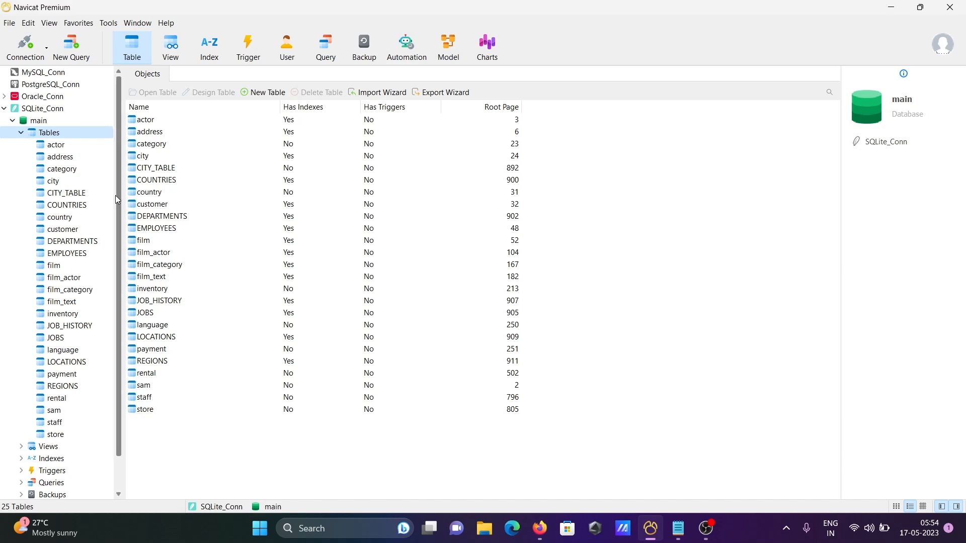
mouse_move(78, 155)
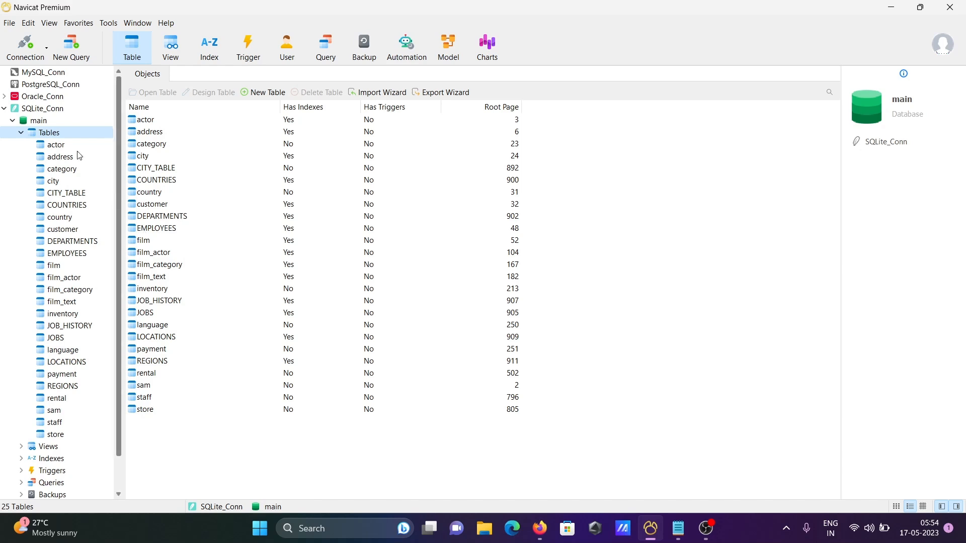
click(157, 179)
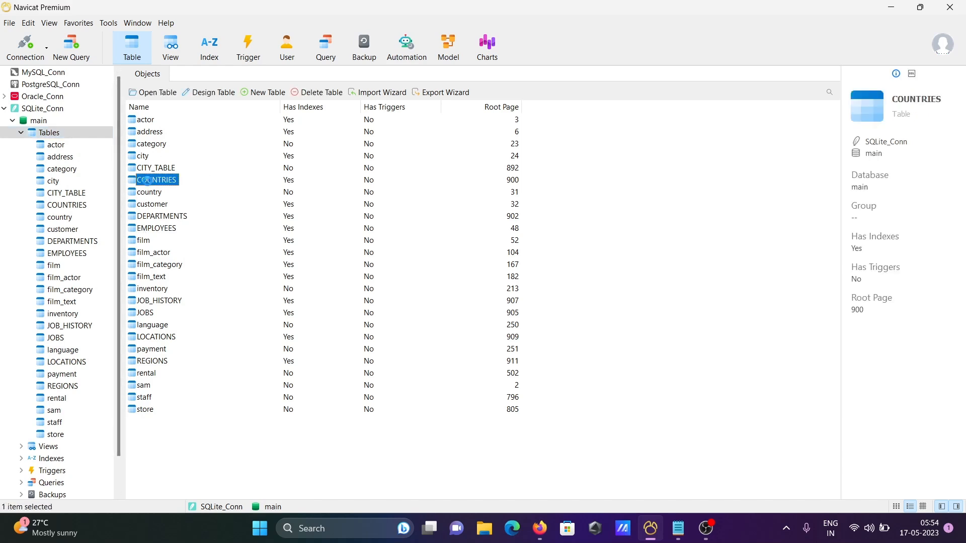
double_click(157, 179)
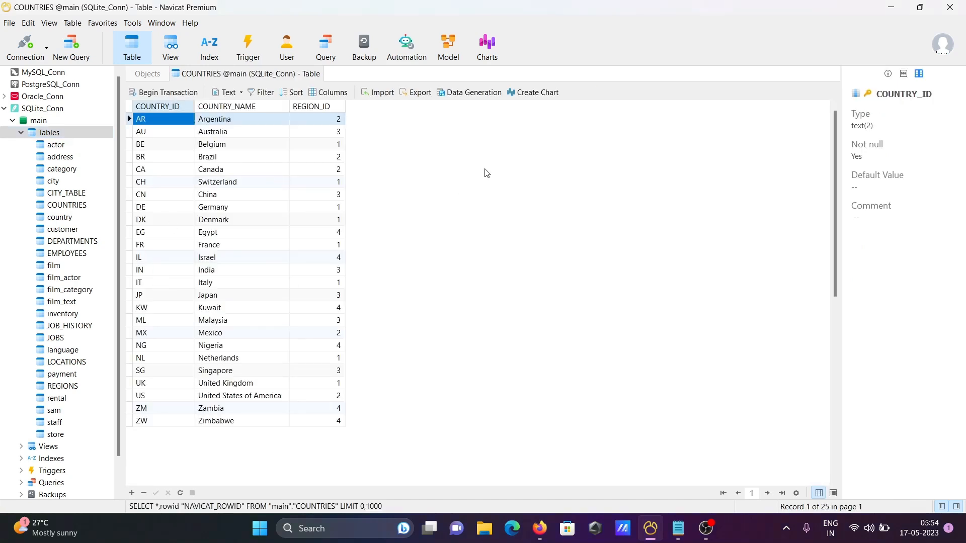
mouse_move(665, 482)
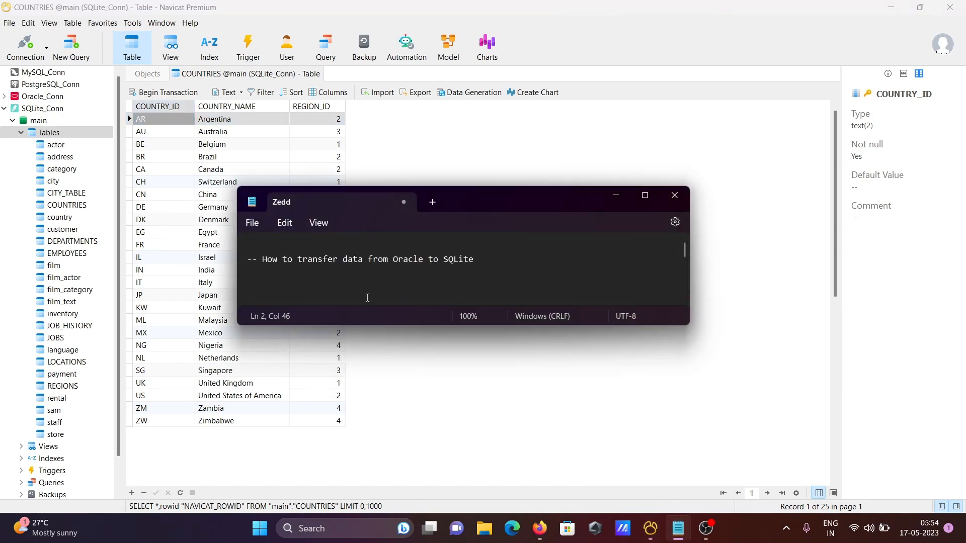
mouse_move(408, 292)
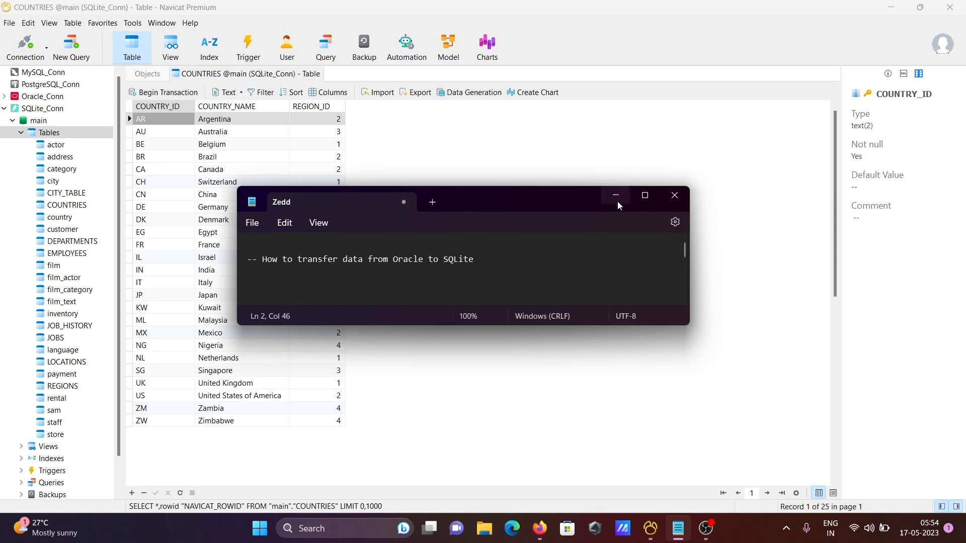
mouse_move(613, 194)
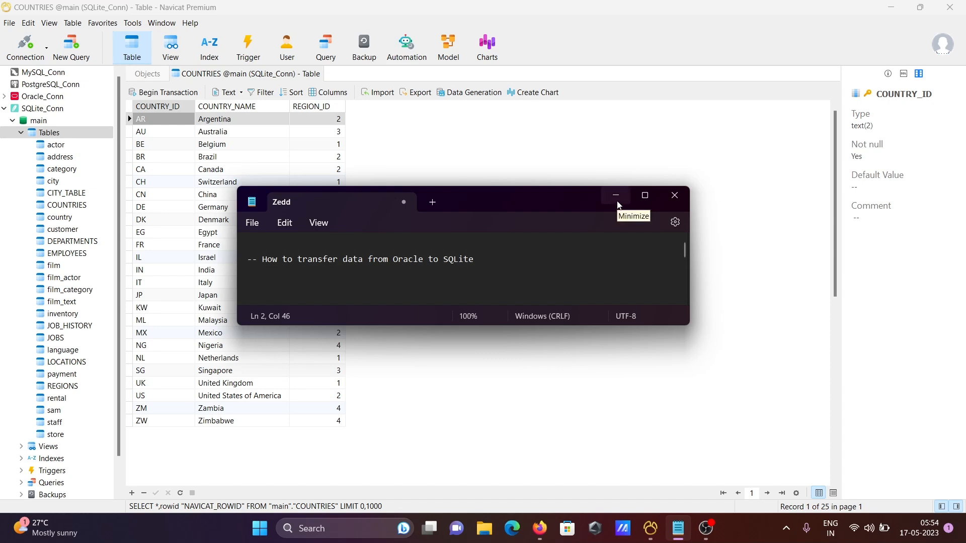